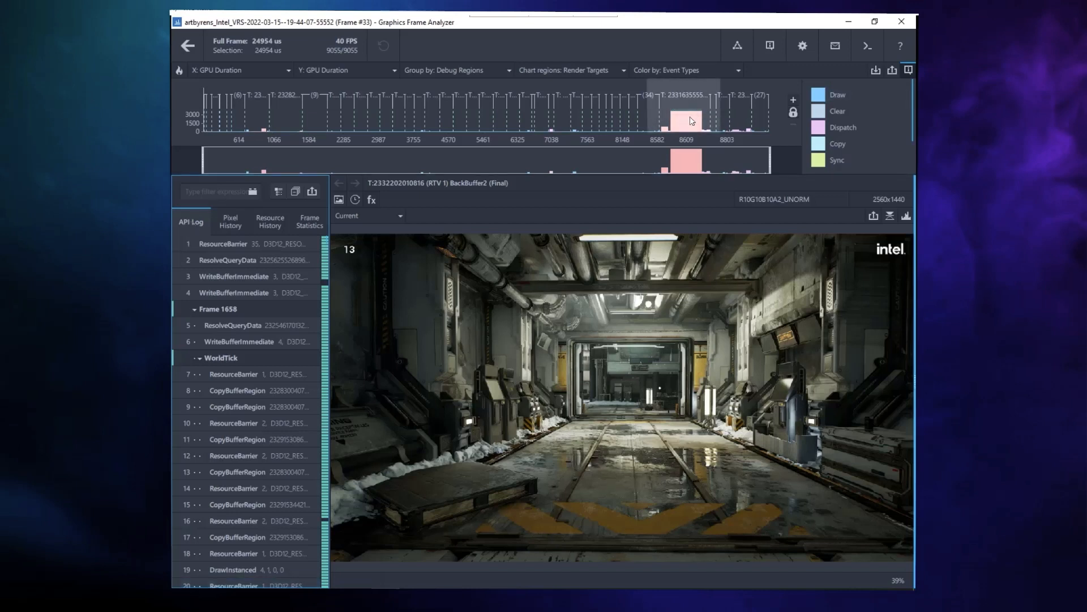
Select ray-tracing call DispatchRays 8609 and show its Shader Table:8609 execution table
{"action": "left_click", "coordinate": [685, 119]}
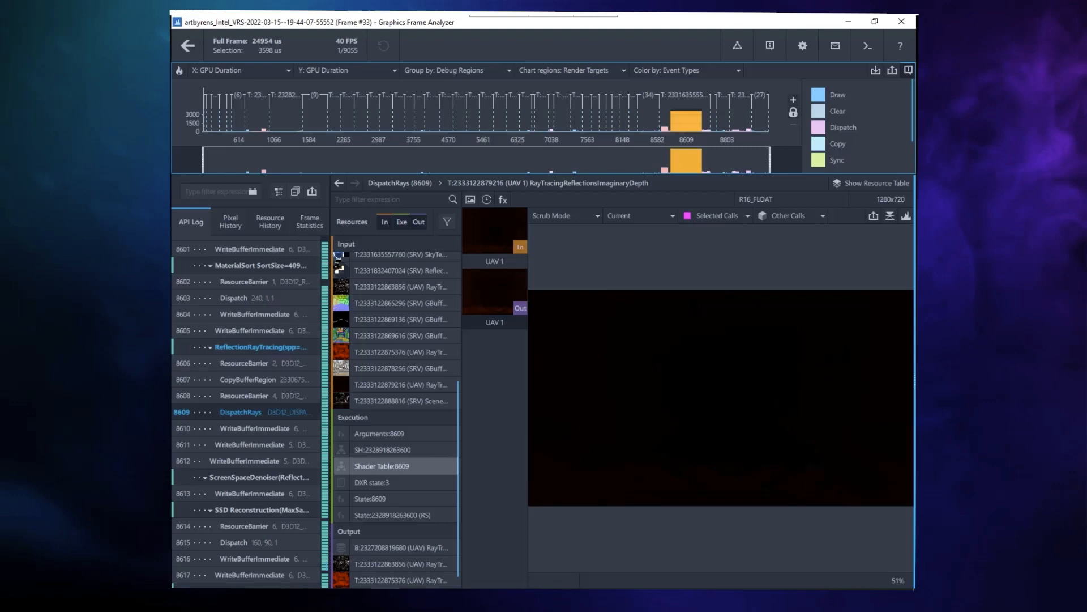
{"action": "left_click", "coordinate": [381, 466]}
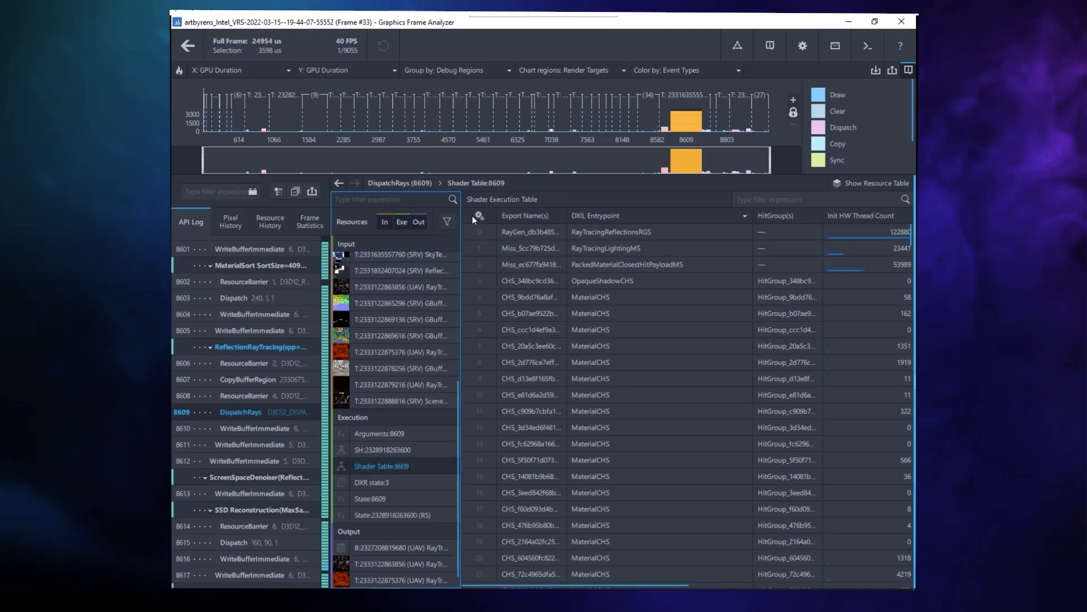
Collapse the API Log to widen the shader table, then sort it by Duration %
{"action": "left_click", "coordinate": [478, 216]}
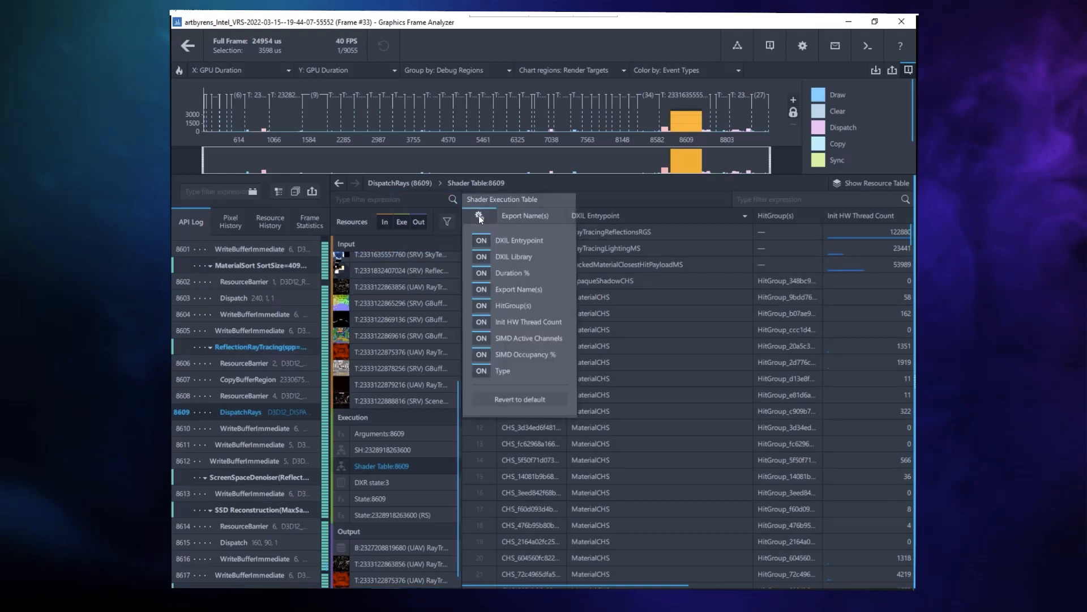
{"action": "left_click", "coordinate": [478, 216]}
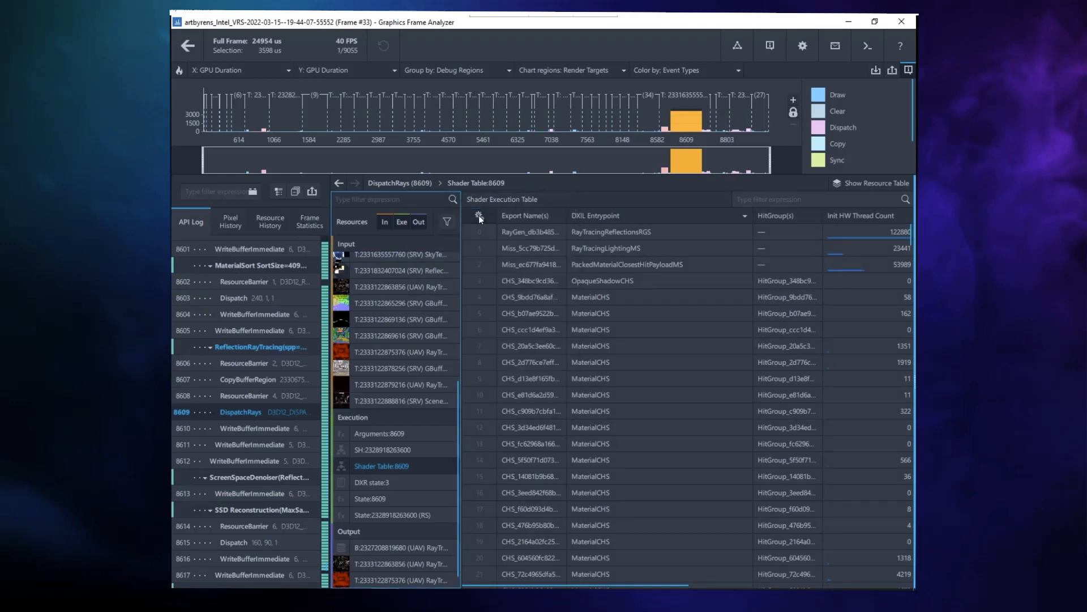
{"action": "left_click", "coordinate": [254, 313]}
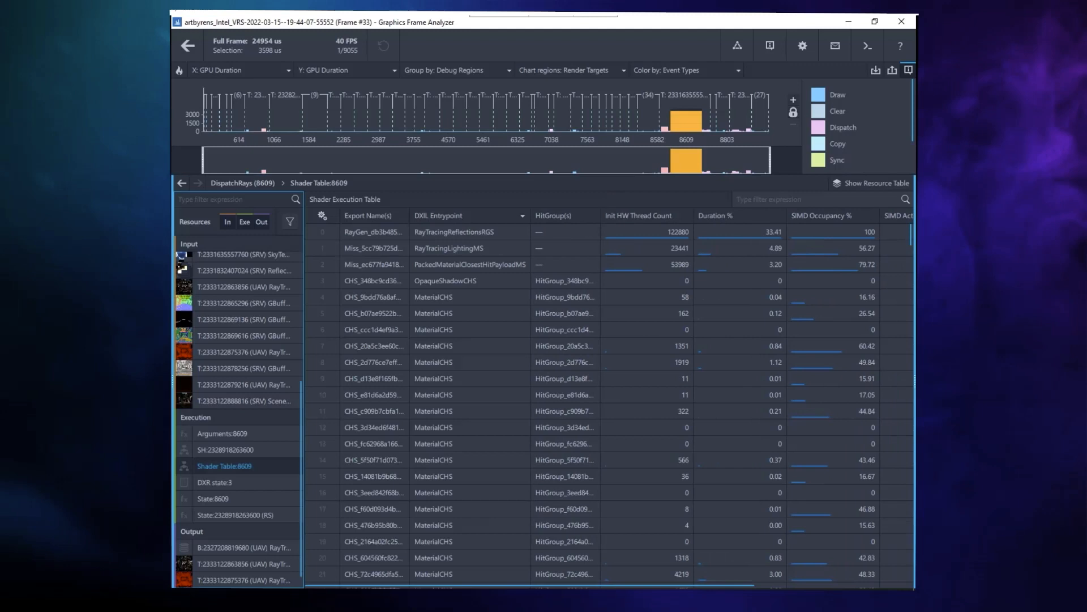
{"action": "left_click", "coordinate": [643, 215]}
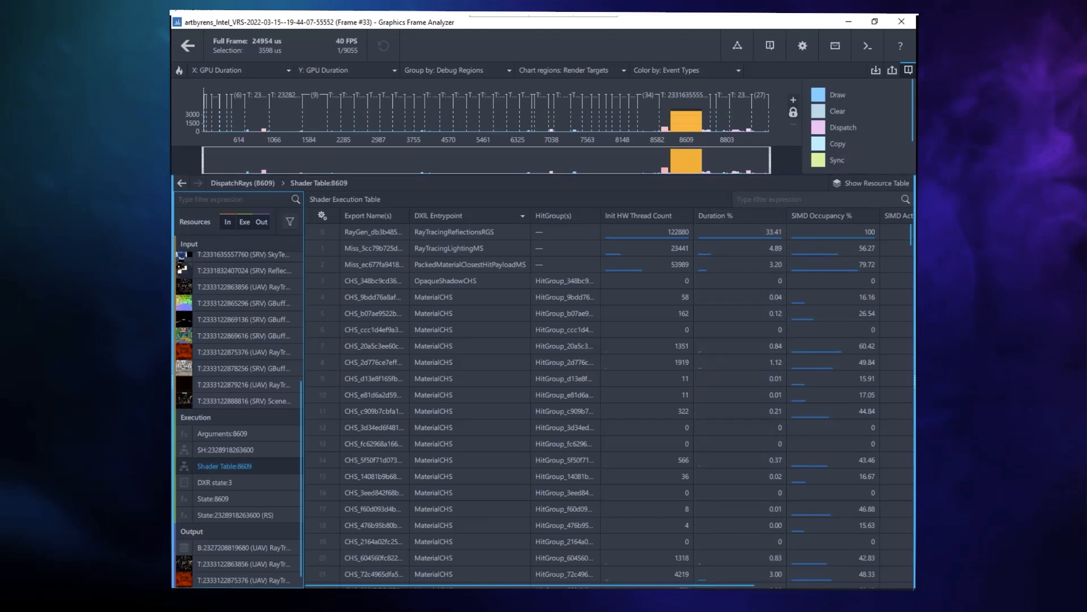
{"action": "left_click", "coordinate": [715, 216]}
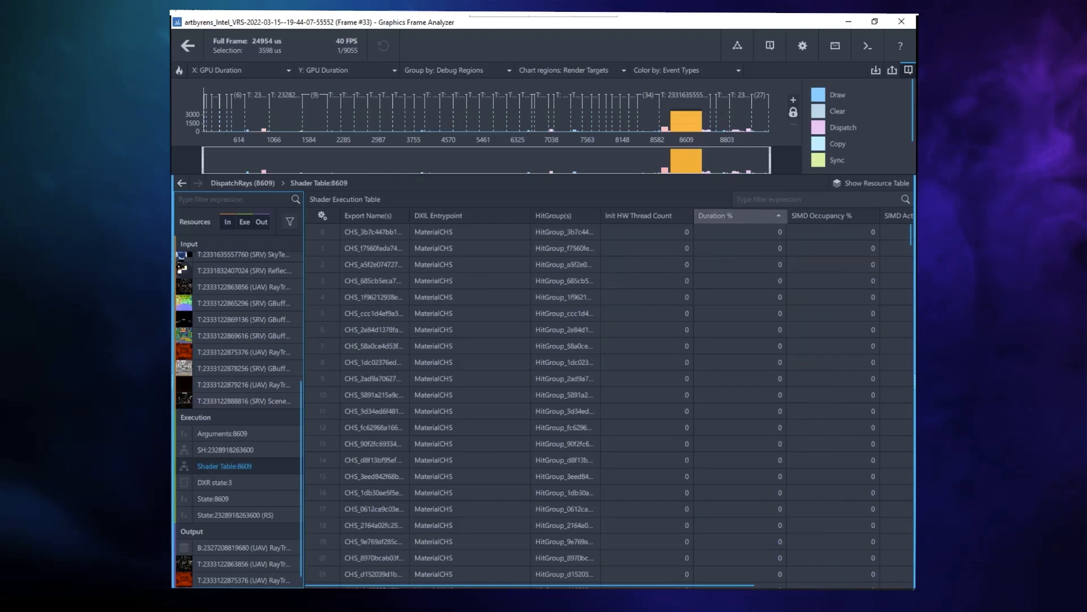
Reverse the Duration % sort so the longest-running RayGen shader is listed first
{"action": "left_click", "coordinate": [739, 216]}
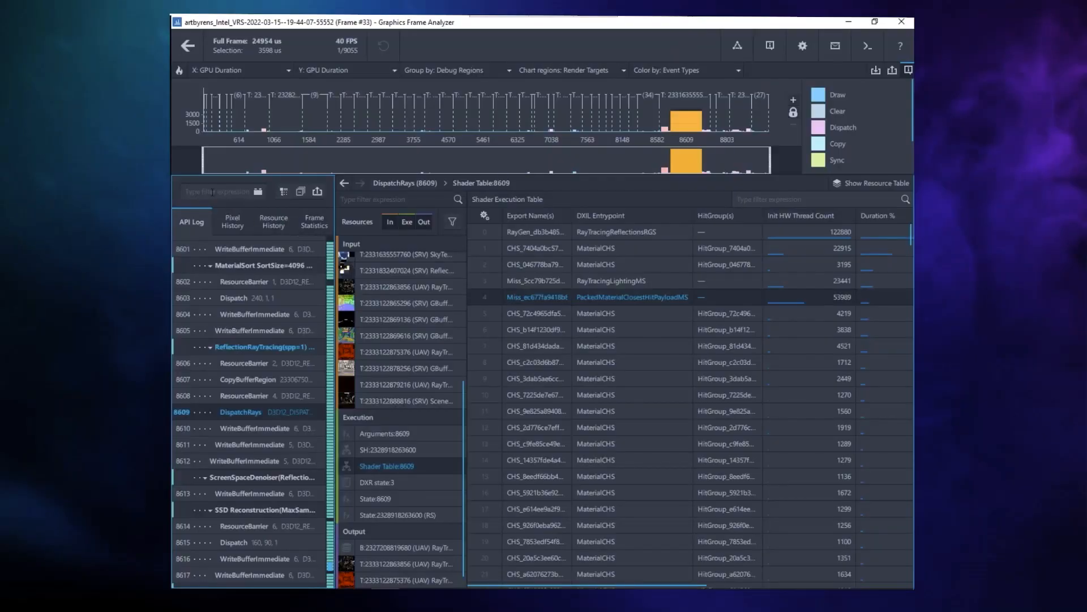
Filter the API log to 'xess', inspect XeSS Main Pass, then launch Graphics Monitor
{"action": "left_click", "coordinate": [218, 192]}
{"action": "type", "text": "xess"}
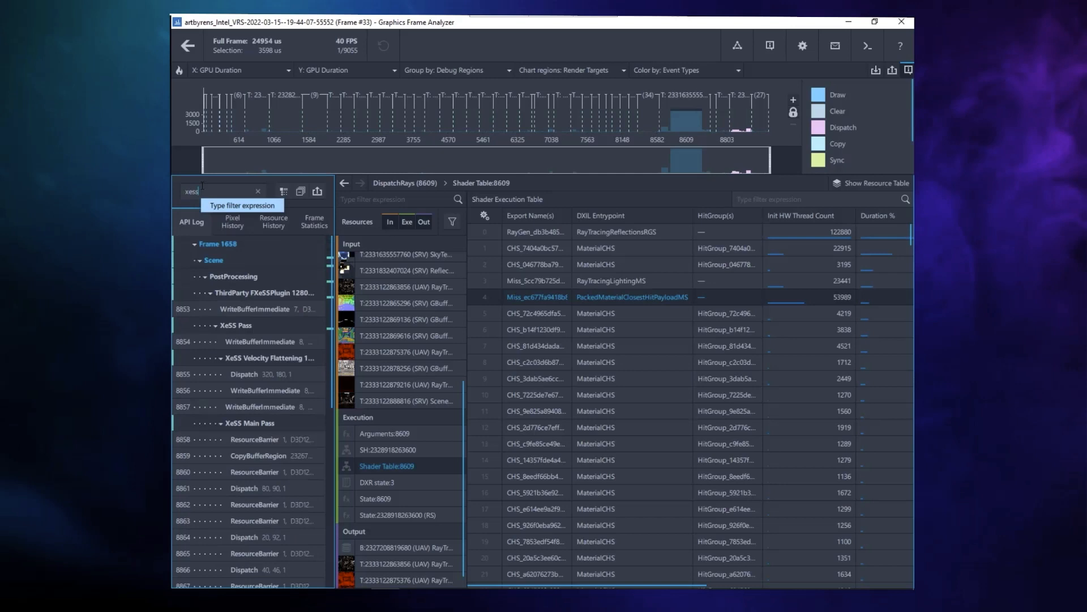
{"action": "mouse_move", "coordinate": [218, 246]}
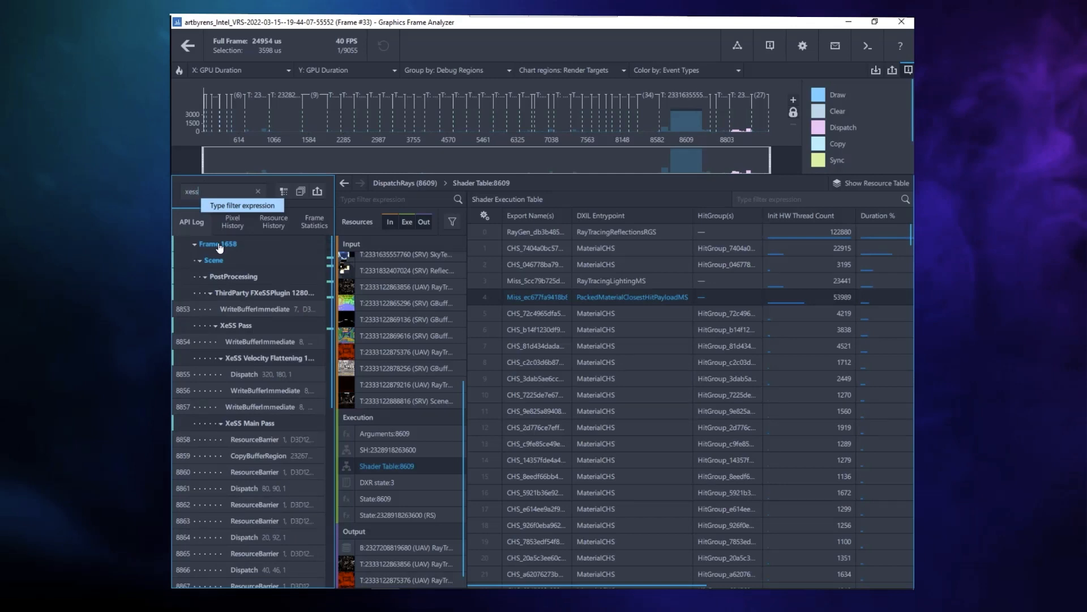
{"action": "left_click", "coordinate": [247, 422]}
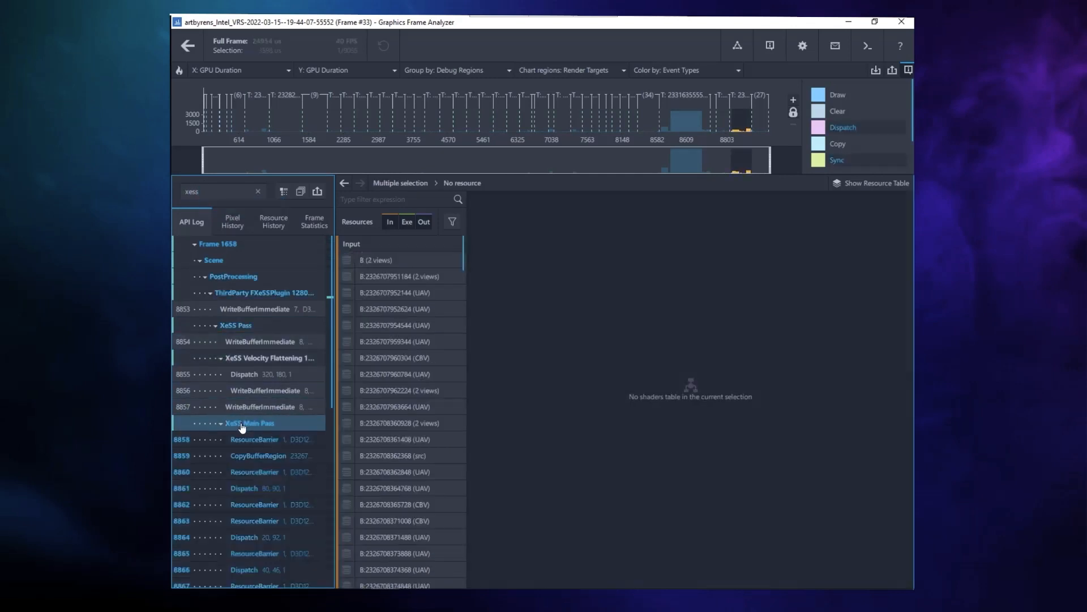
{"action": "left_click", "coordinate": [254, 439]}
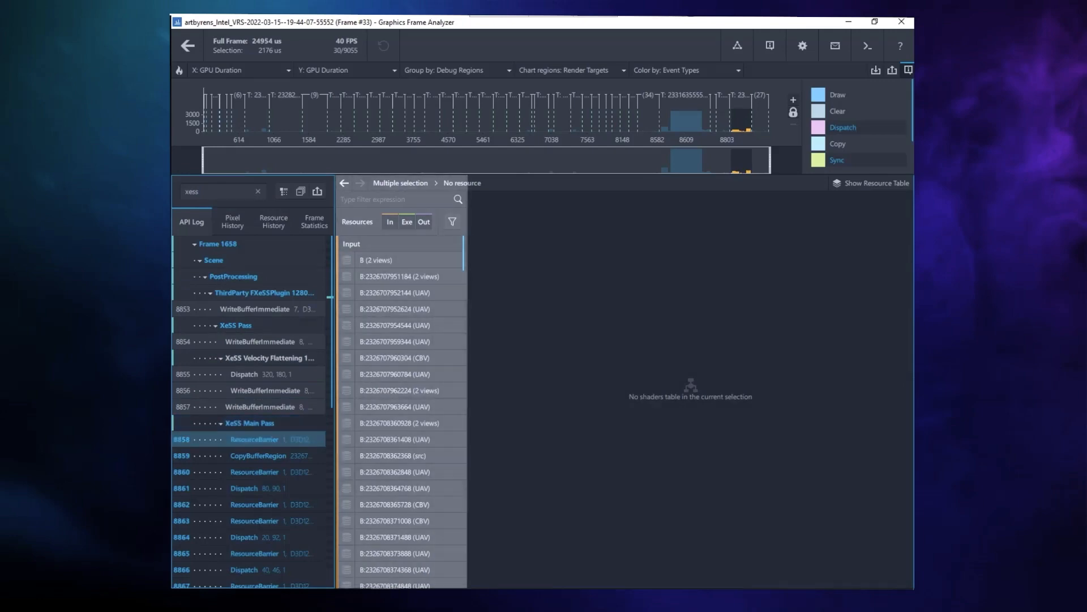
{"action": "left_click", "coordinate": [423, 222]}
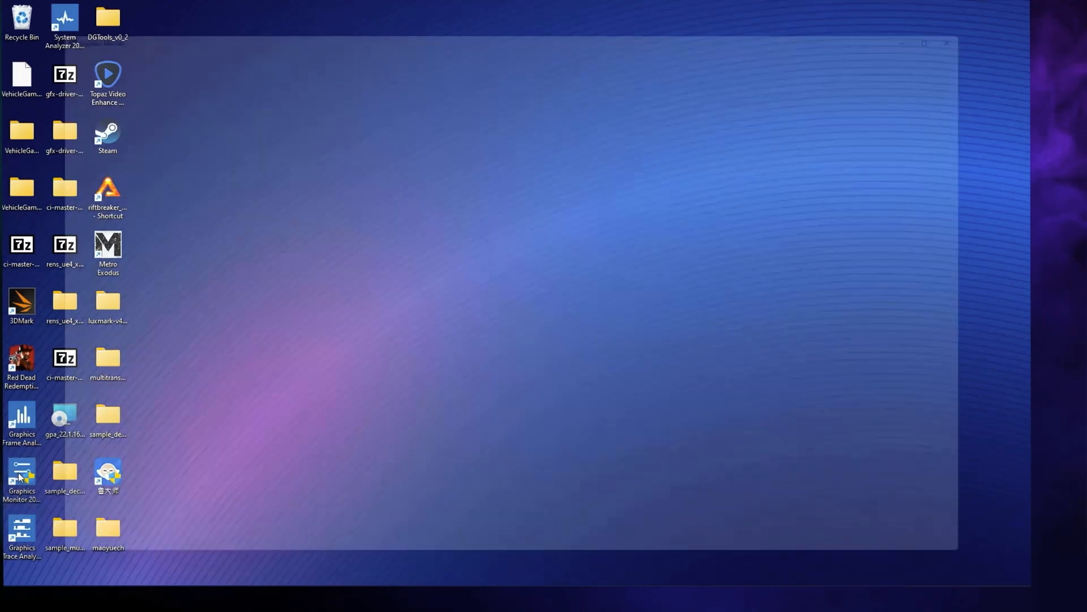
{"action": "double_click", "coordinate": [22, 476]}
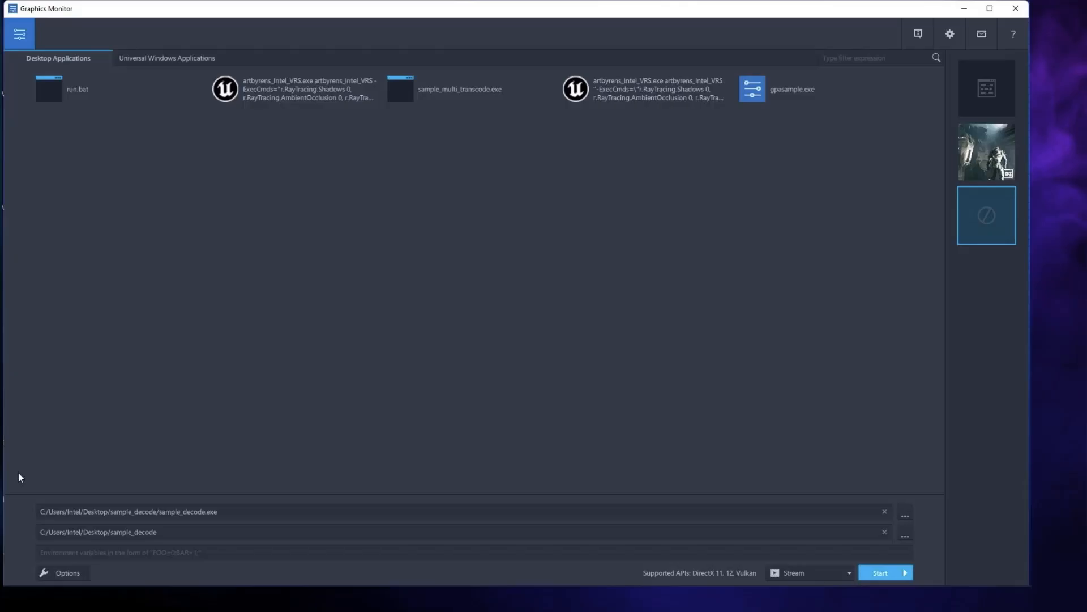
{"action": "mouse_move", "coordinate": [408, 498]}
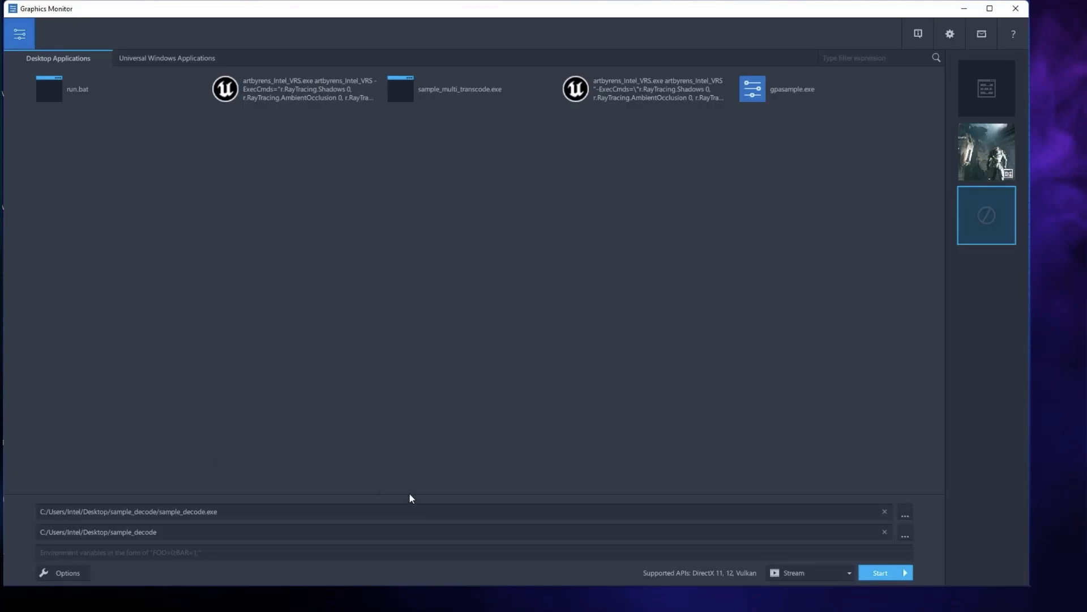
{"action": "mouse_move", "coordinate": [843, 581]}
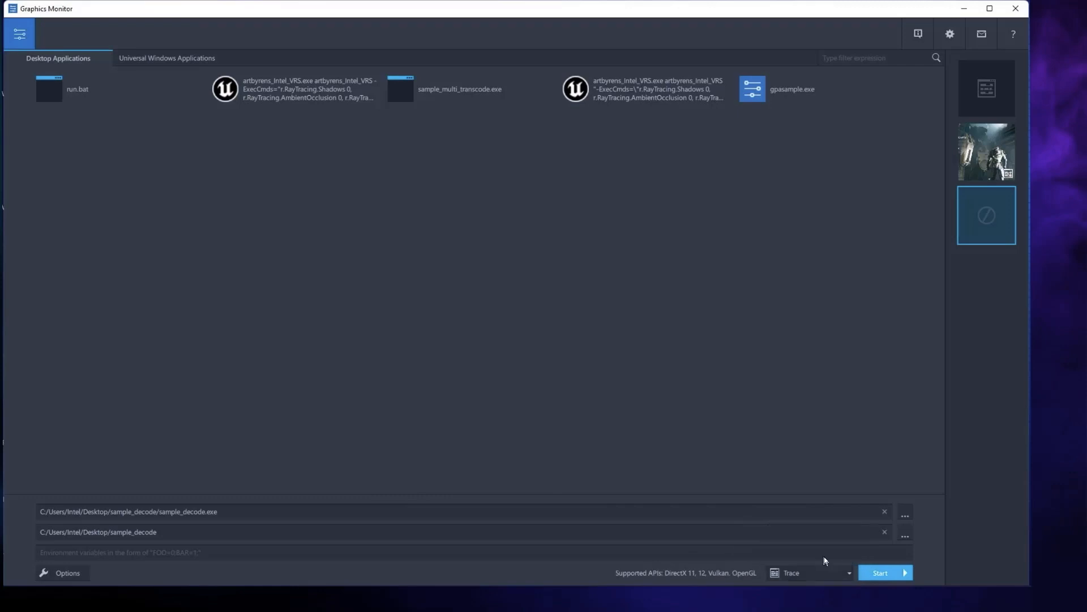
{"action": "mouse_move", "coordinate": [68, 572]}
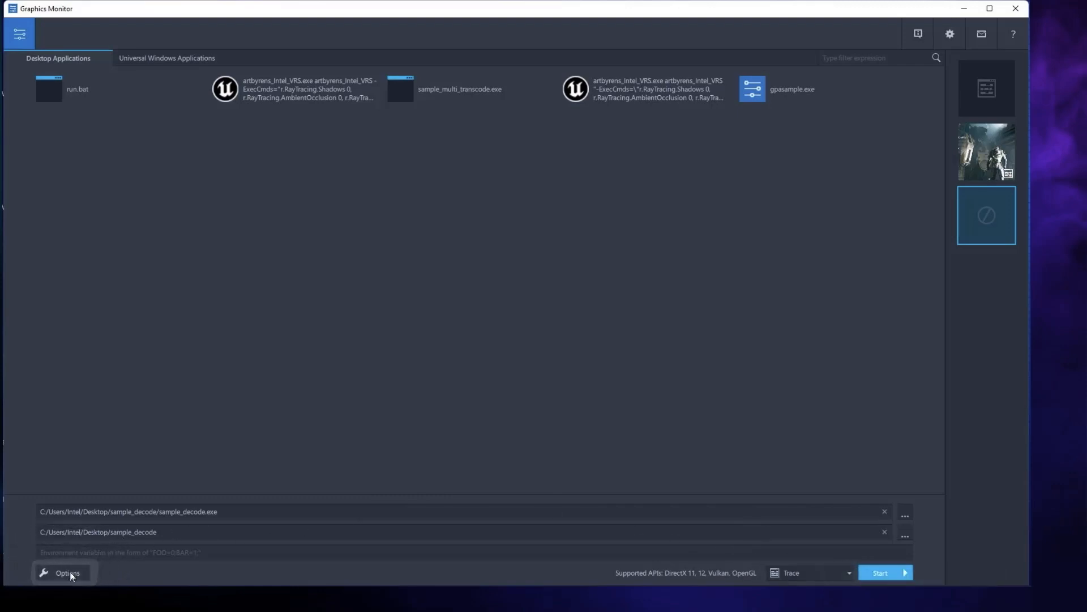
Switch on the Intel Media SDK / Intel oneVPL domain in Graphics Monitor's Trace options
{"action": "left_click", "coordinate": [67, 572]}
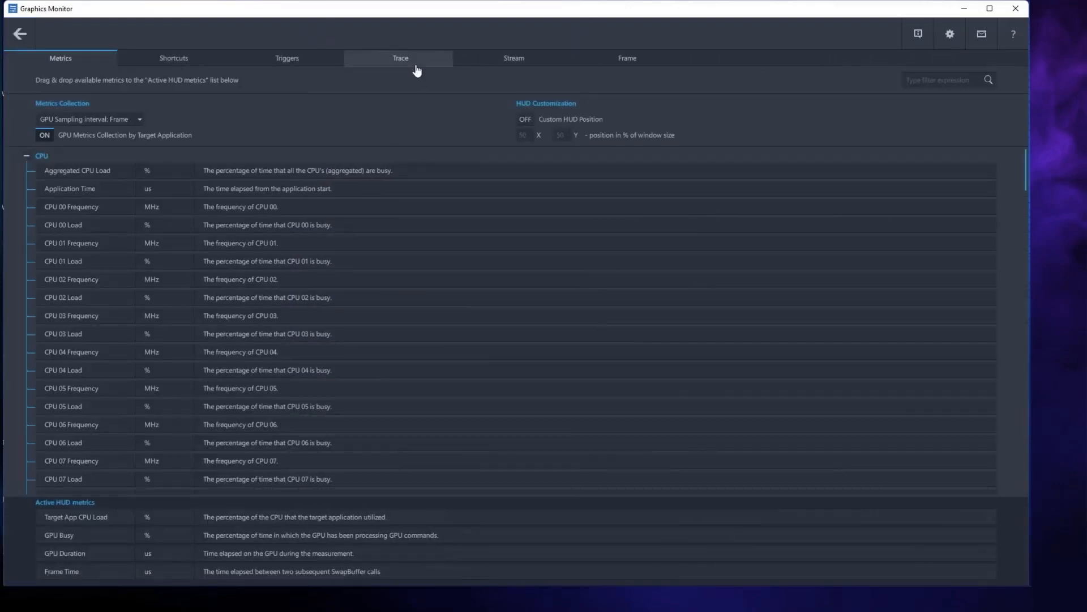
{"action": "left_click", "coordinate": [400, 58]}
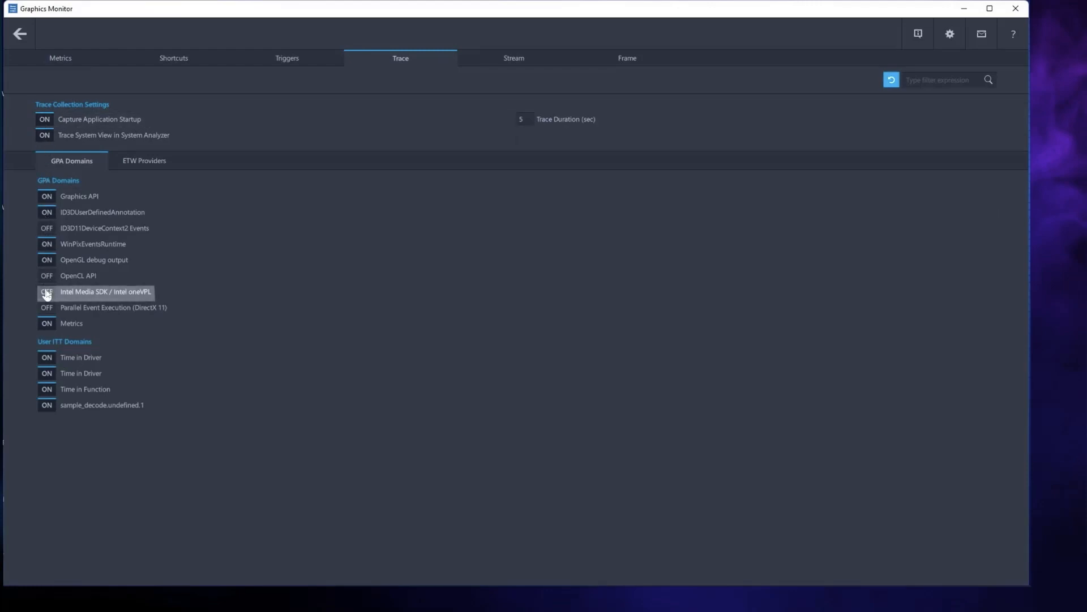
{"action": "left_click", "coordinate": [46, 291]}
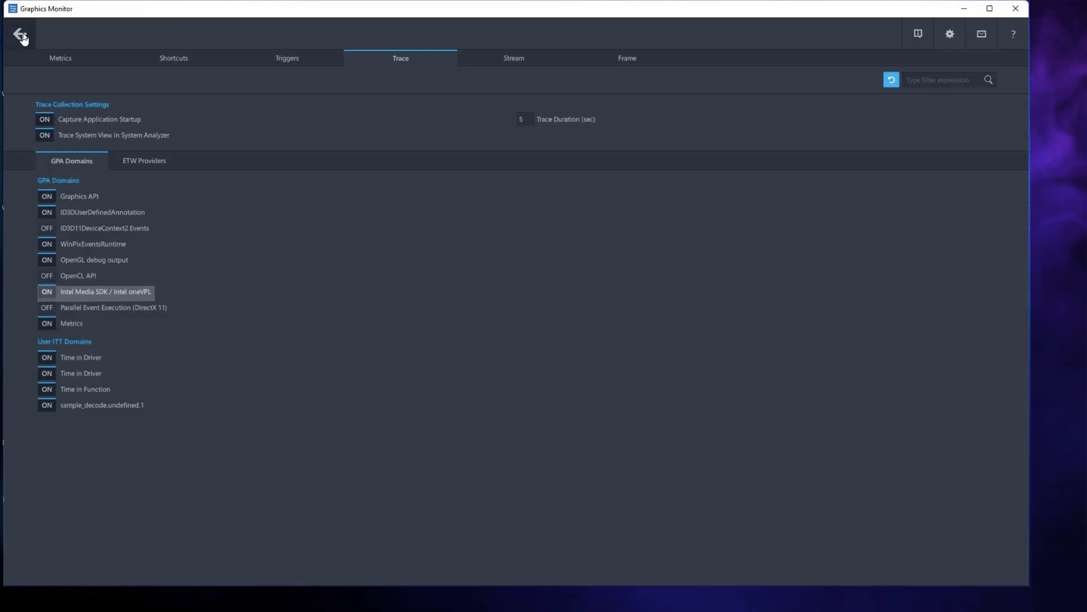
Return to the application list and launch run.bat with trace capture
{"action": "left_click", "coordinate": [20, 34]}
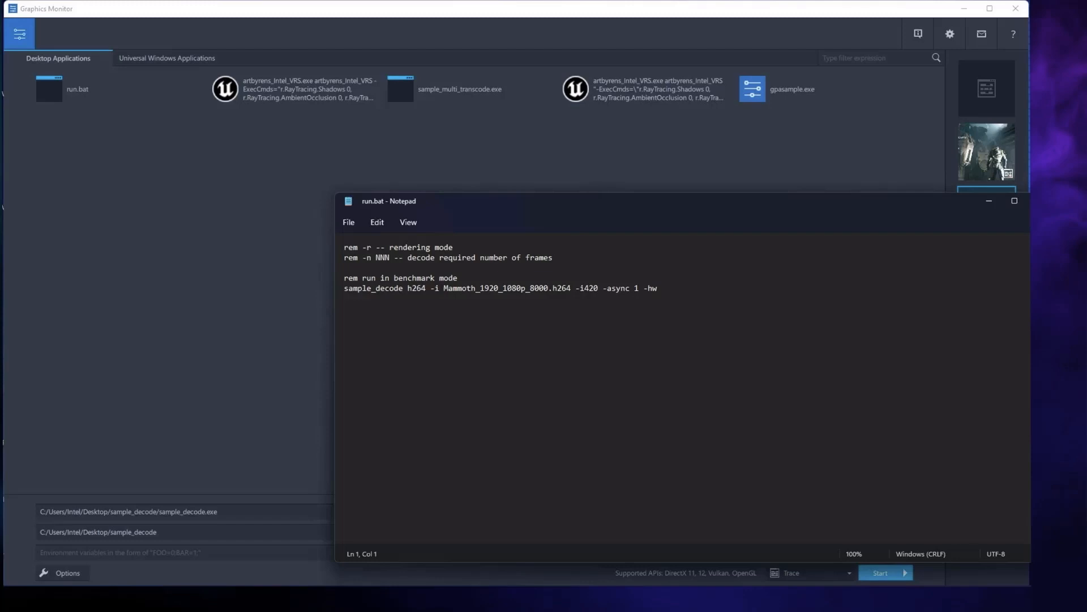
{"action": "mouse_move", "coordinate": [992, 234]}
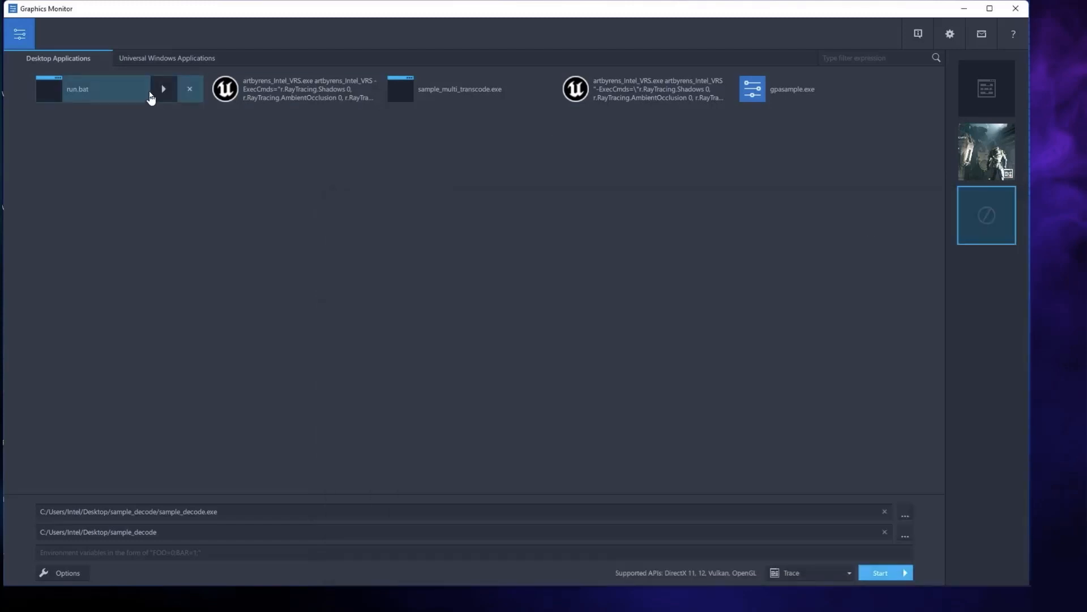
{"action": "left_click", "coordinate": [881, 572]}
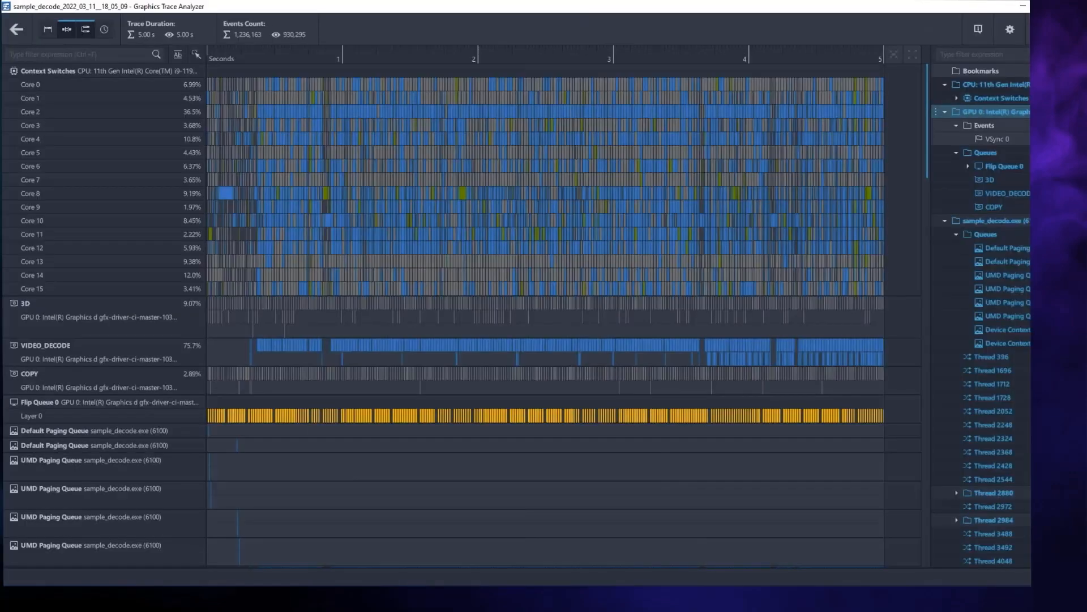
Zoom the trace timeline and select the DecodeFrameAsync call on Thread 5192
{"action": "scroll", "scroll_direction": "down", "scroll_amount": 3}
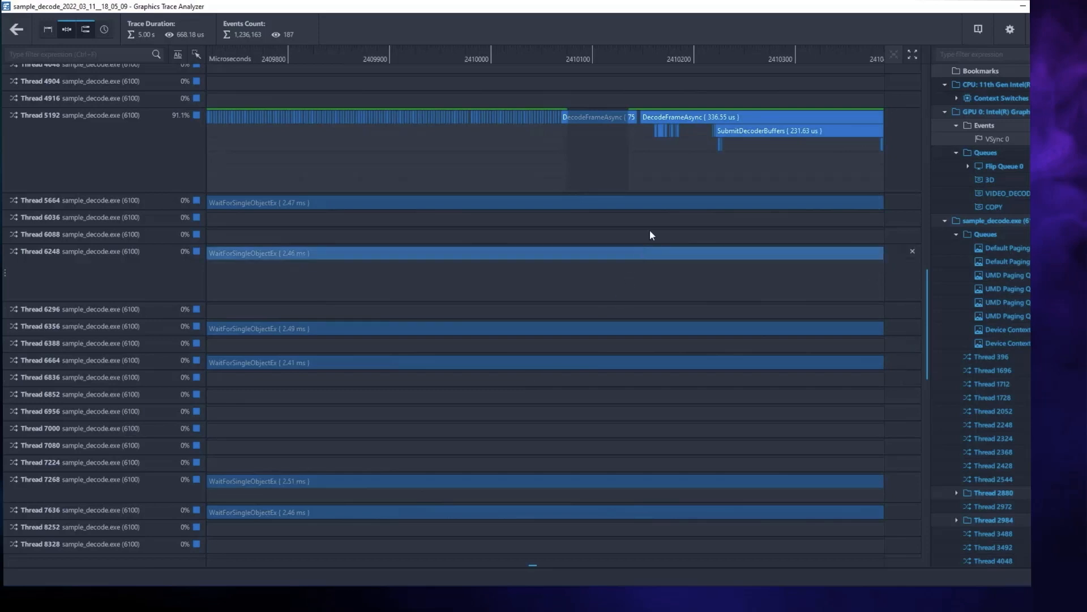
{"action": "left_click", "coordinate": [690, 116]}
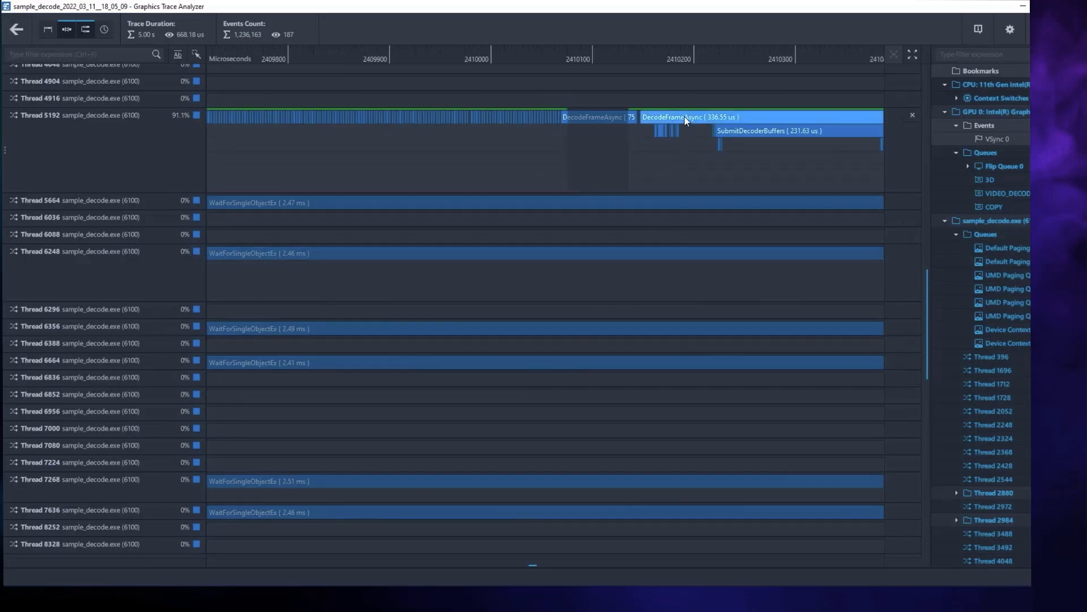
{"action": "left_click", "coordinate": [690, 117]}
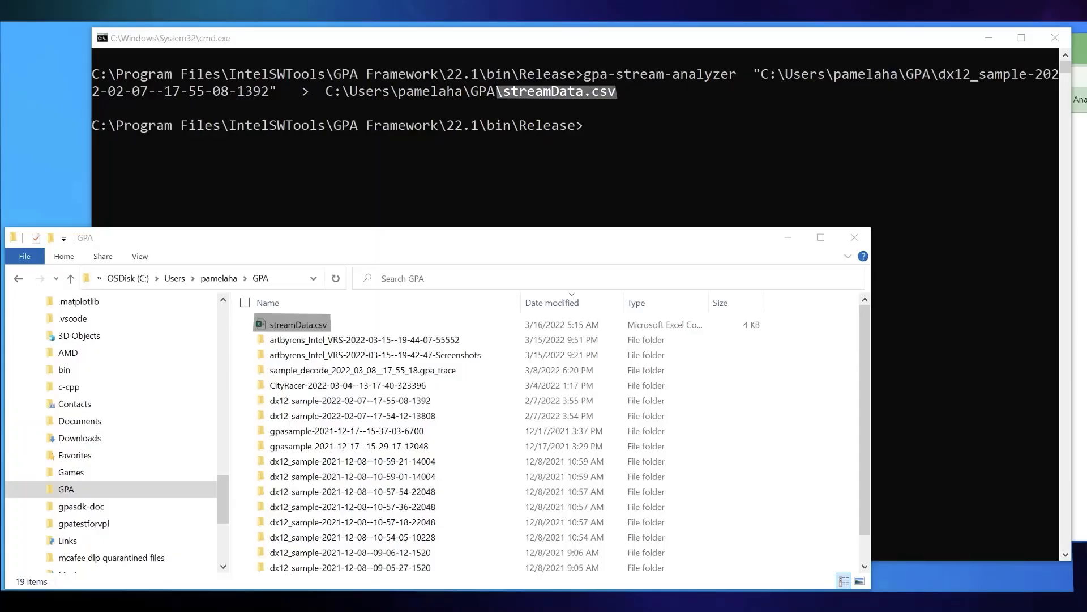
Highlight the streamData.csv output file name in Command Prompt
{"action": "double_click", "coordinate": [296, 324]}
{"action": "type", "text": "python moving-average.py  -i  C:\\Users\\pamelaha\\GPA\\streamData.csv  -p  30  cpu_frame_ms  >  C:\\Users\\pamelaha\\GPA\\movingAverage.csv"}
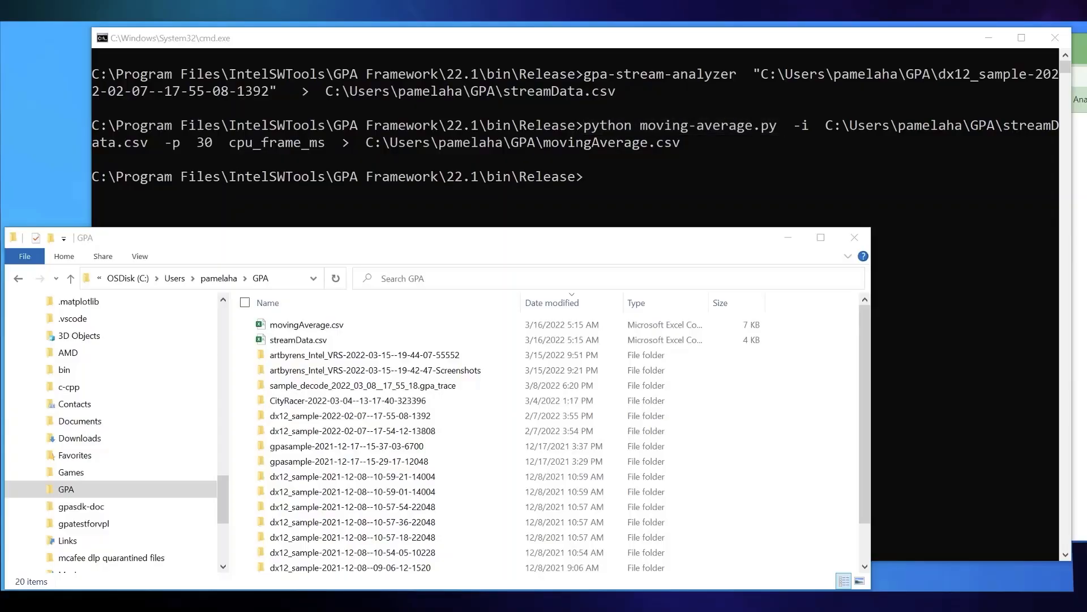
View the partitionData.svg chart of cpu_frame_ms against its 30-frame moving average
{"action": "double_click", "coordinate": [177, 142]}
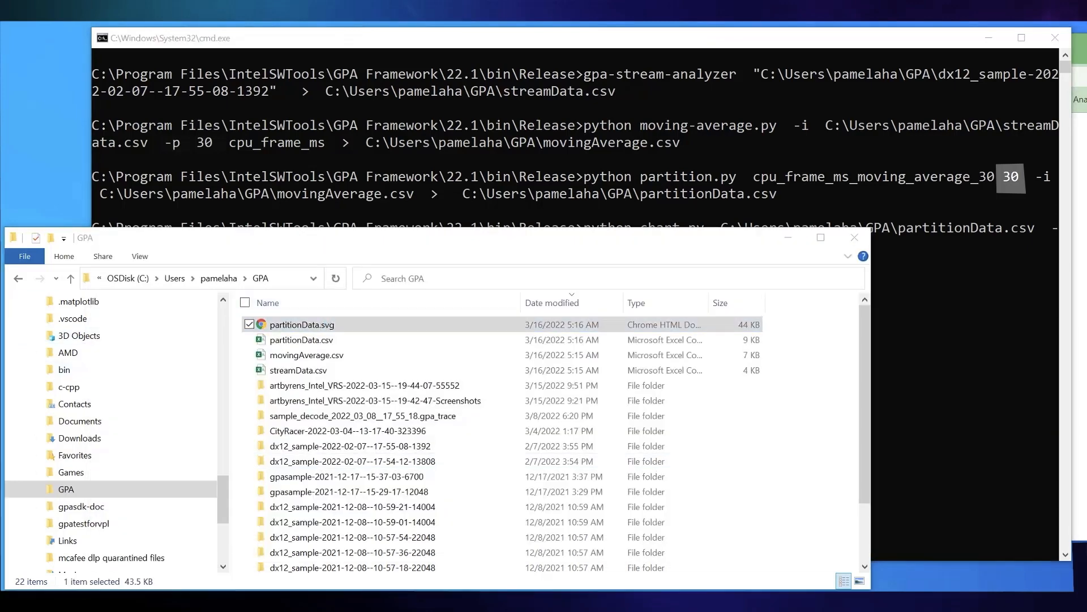
{"action": "double_click", "coordinate": [301, 324]}
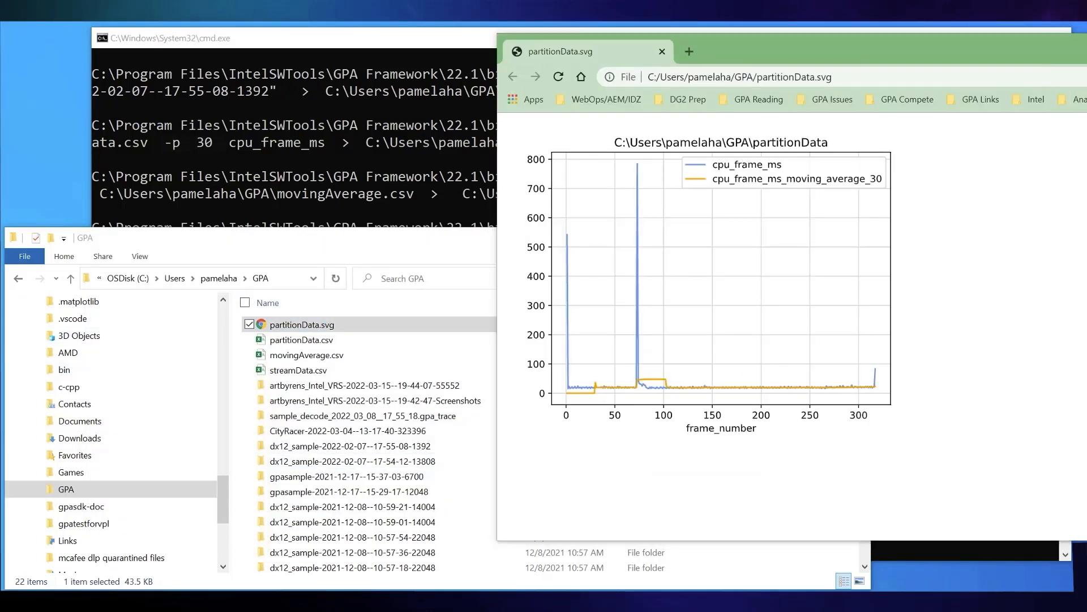
{"action": "mouse_move", "coordinate": [182, 177]}
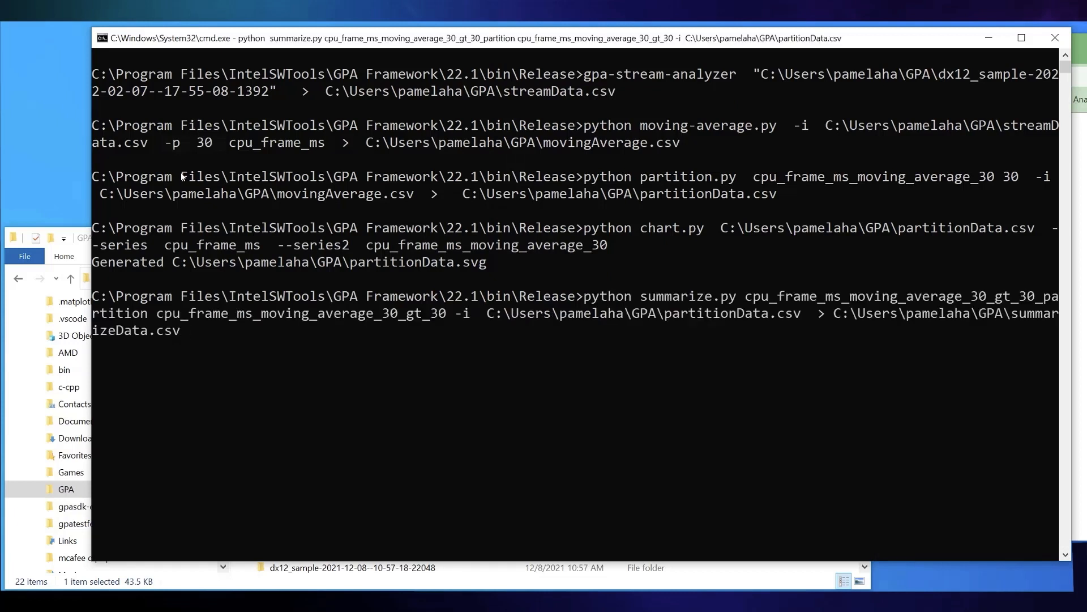
Run summarize.py to write summarizeData.csv from partitionData.csv
{"action": "key", "text": "Return"}
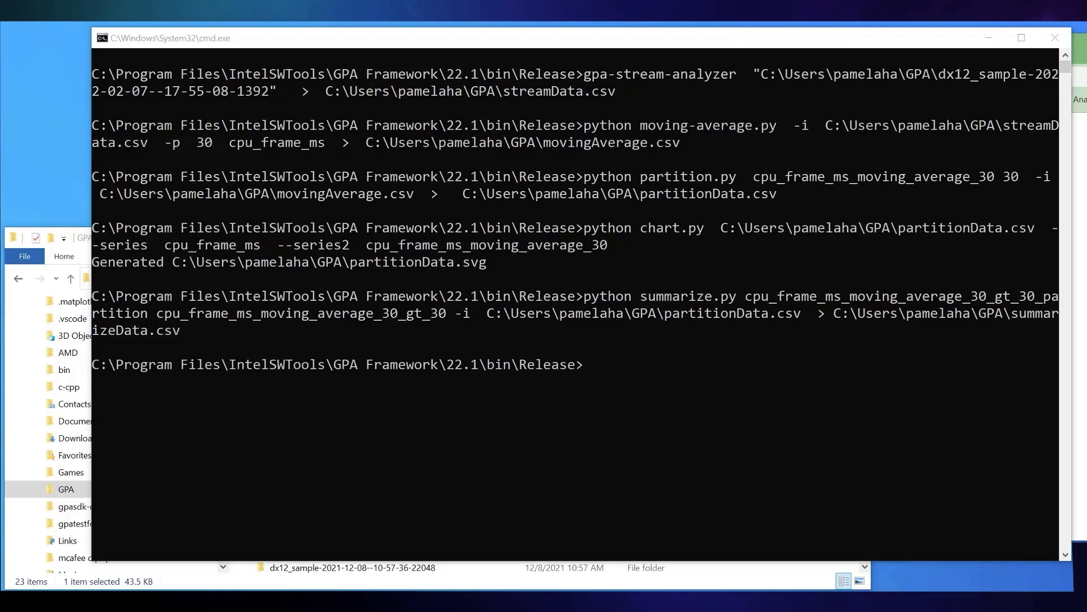
{"action": "mouse_move", "coordinate": [442, 493]}
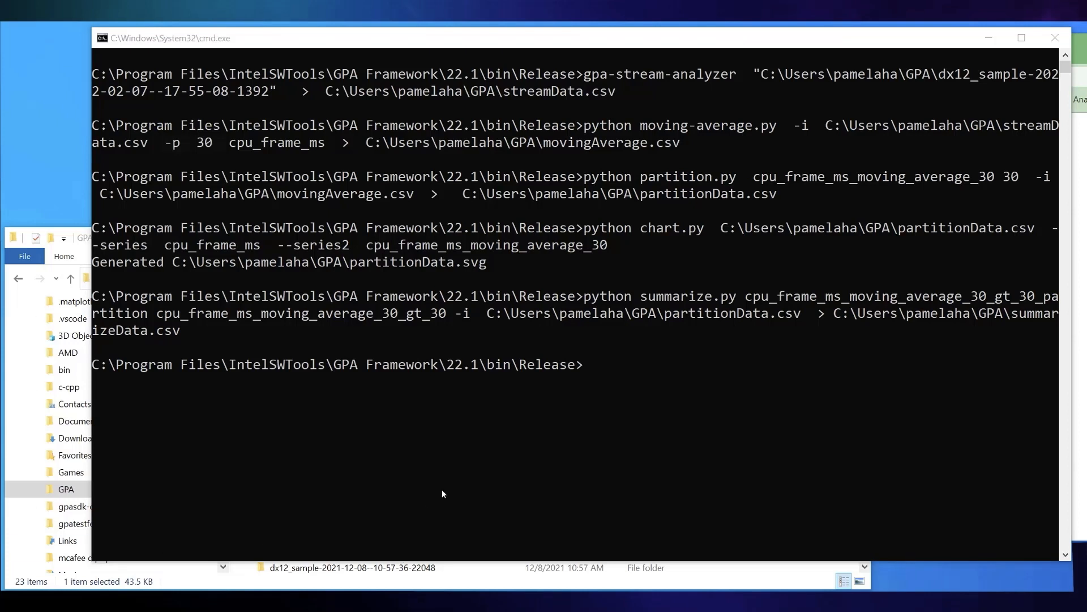